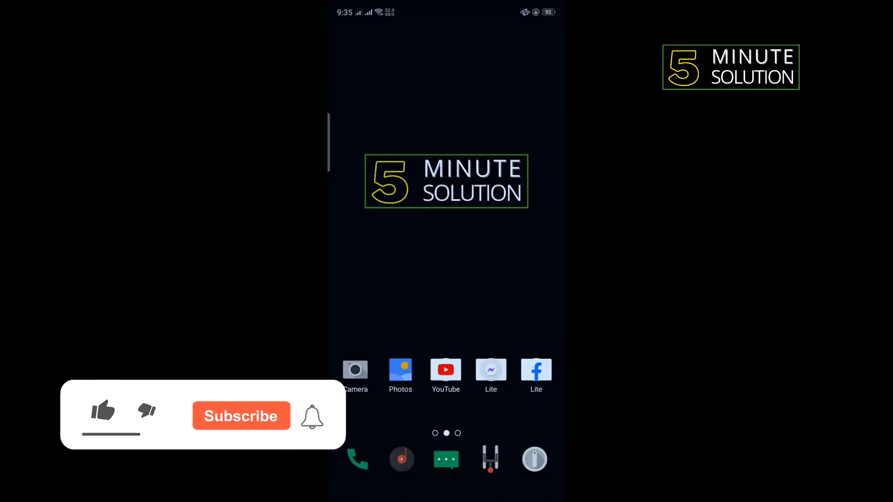
Step: Launch the Settings app from the home screen
{"action": "left_click", "coordinate": [102, 410]}
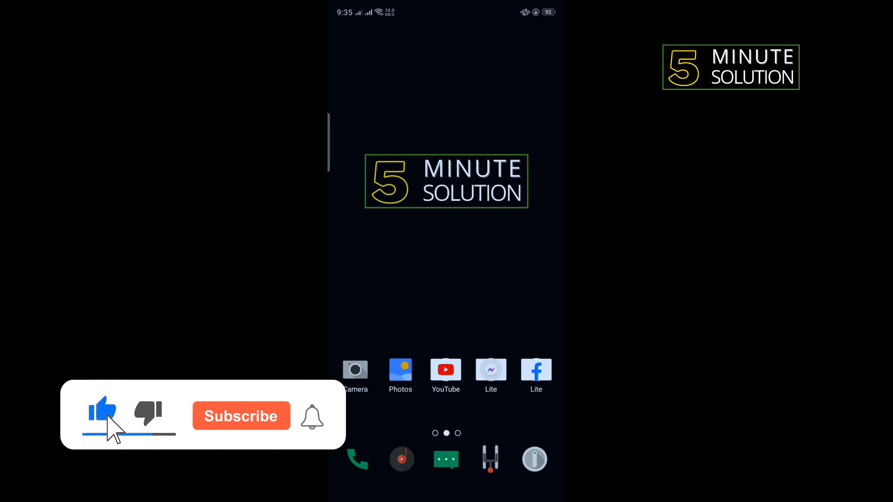
{"action": "left_click", "coordinate": [241, 415]}
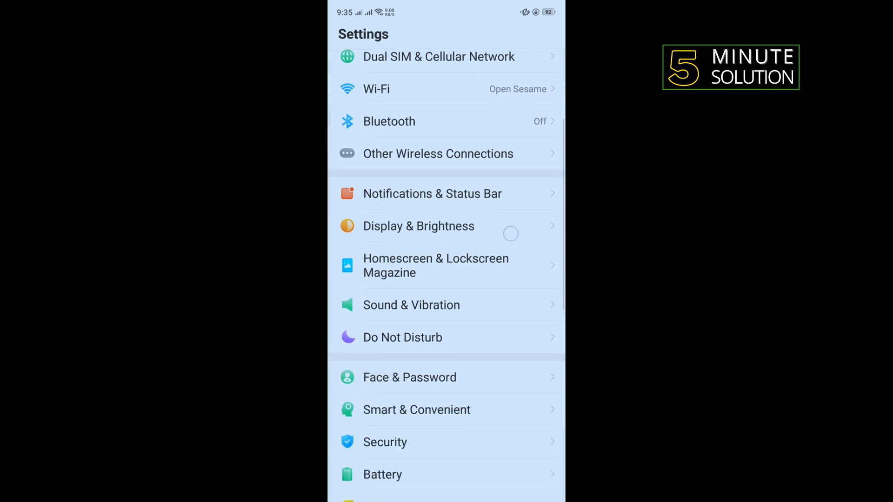
Step: Reach the Venmo app's Storage Usage page via App Management, showing a 16 KB cache
{"action": "scroll", "scroll_direction": "down", "scroll_amount": 3}
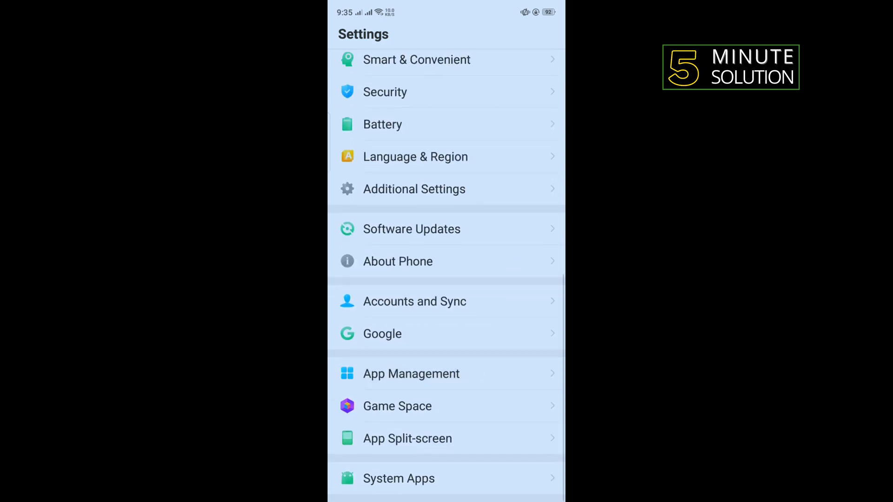
{"action": "left_click", "coordinate": [411, 374]}
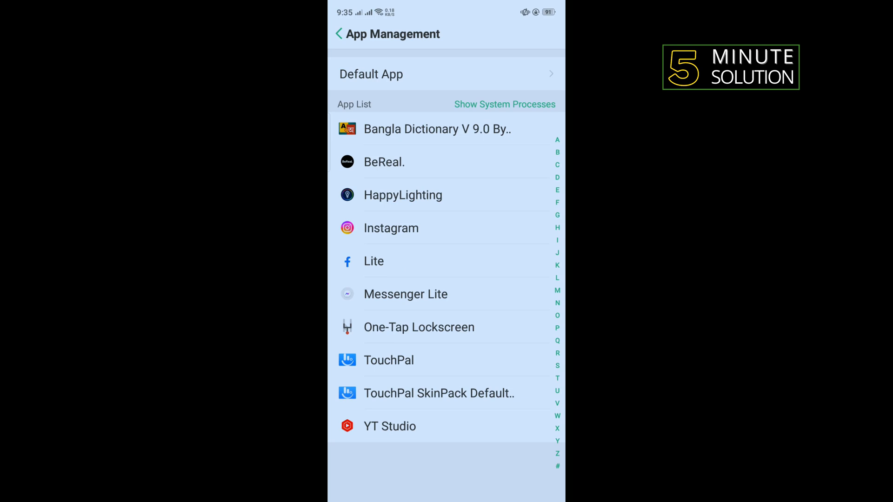
{"action": "left_click", "coordinate": [384, 161]}
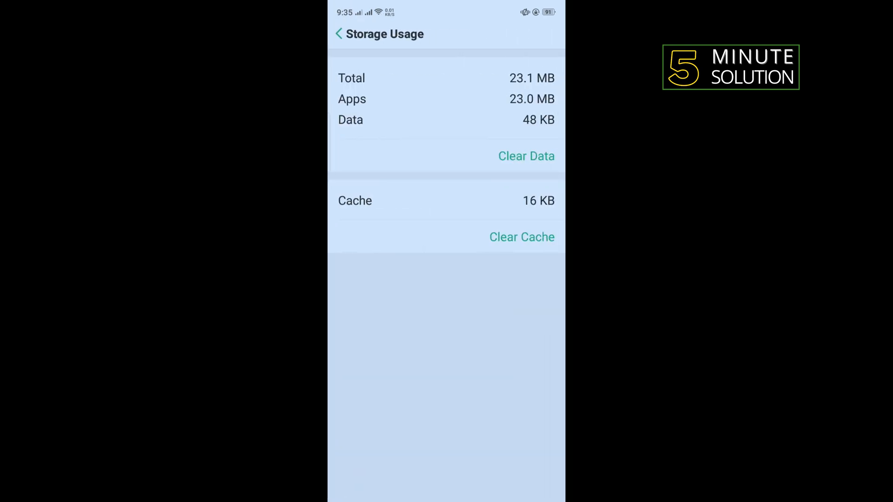
Step: Clear Venmo's cached data so the cache drops from 16 KB to 0 B, then exit Settings
{"action": "left_click", "coordinate": [521, 238]}
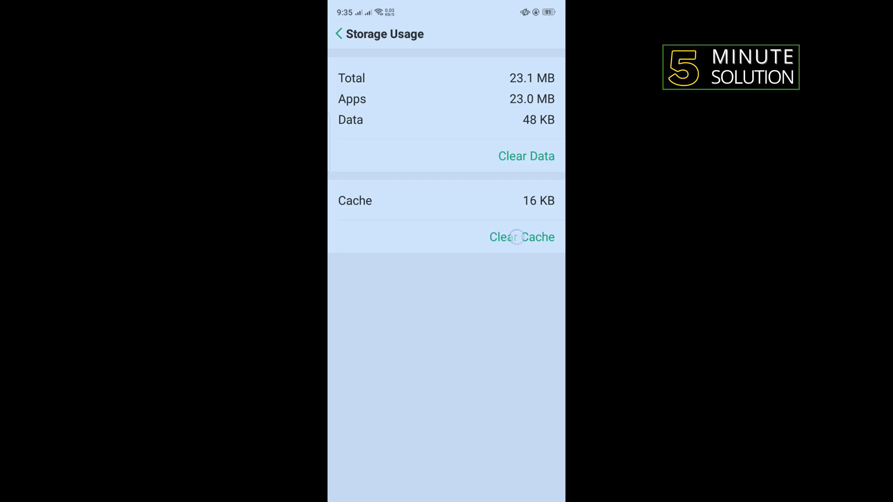
{"action": "left_click", "coordinate": [522, 238]}
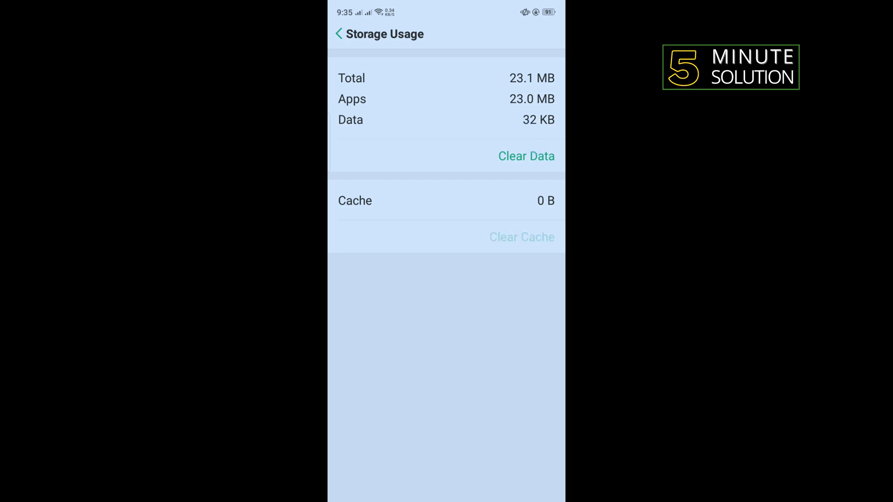
{"action": "left_click", "coordinate": [526, 156]}
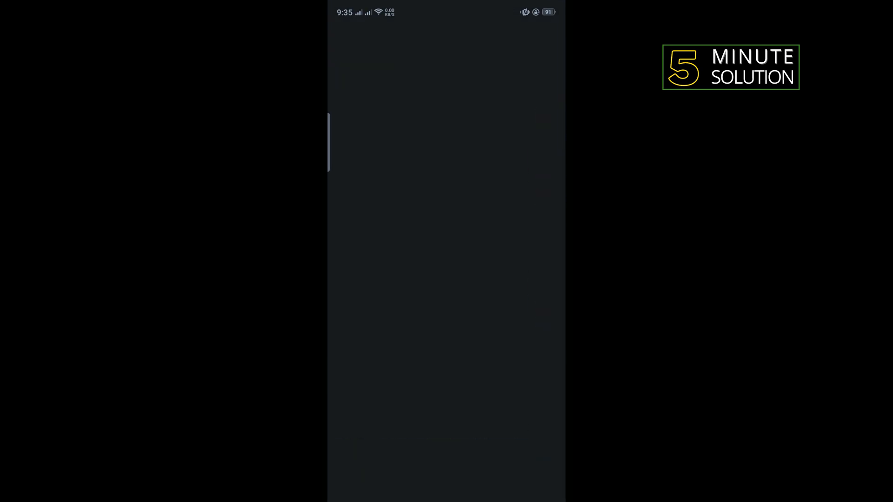
Step: Search Google in Chrome for 'venmo old version'
{"action": "left_click", "coordinate": [429, 36]}
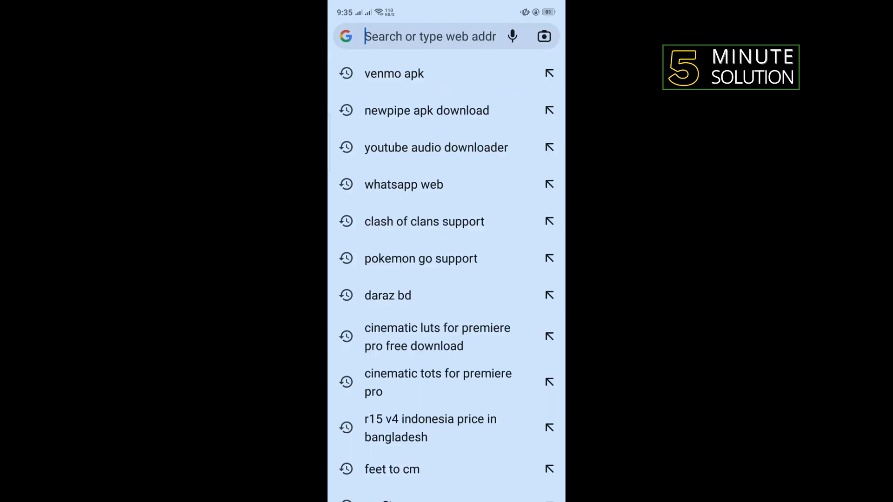
{"action": "type", "text": "v"}
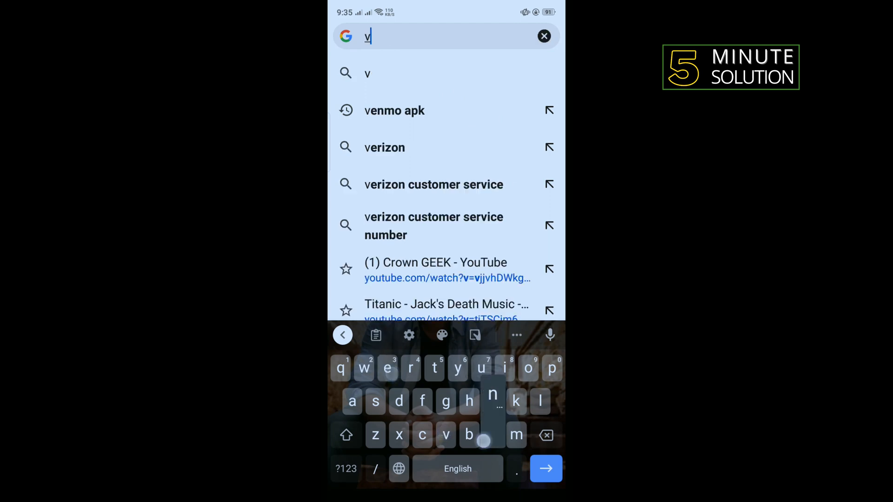
{"action": "type", "text": "enmo ol"}
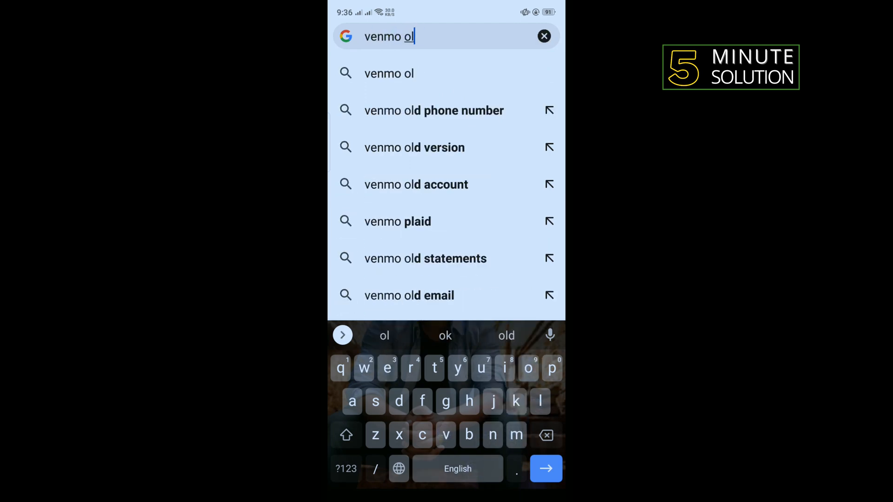
{"action": "left_click", "coordinate": [434, 111]}
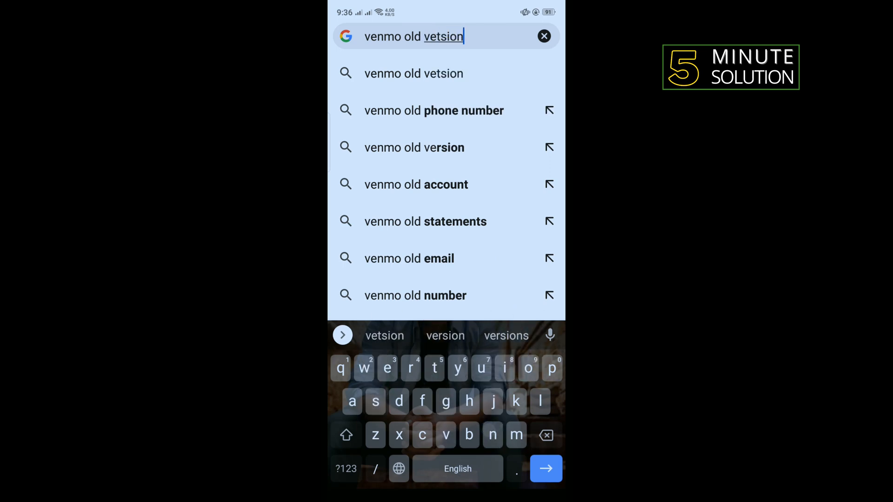
{"action": "left_click", "coordinate": [414, 147]}
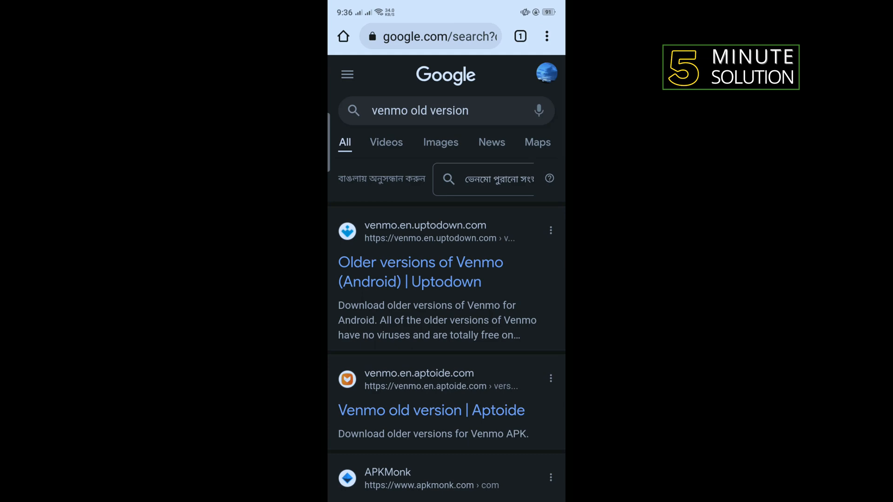
Step: Browse Uptodown's older Venmo releases (9.24.0, 9.22.0, 9.21.0), then return to the home screen
{"action": "left_click", "coordinate": [421, 271]}
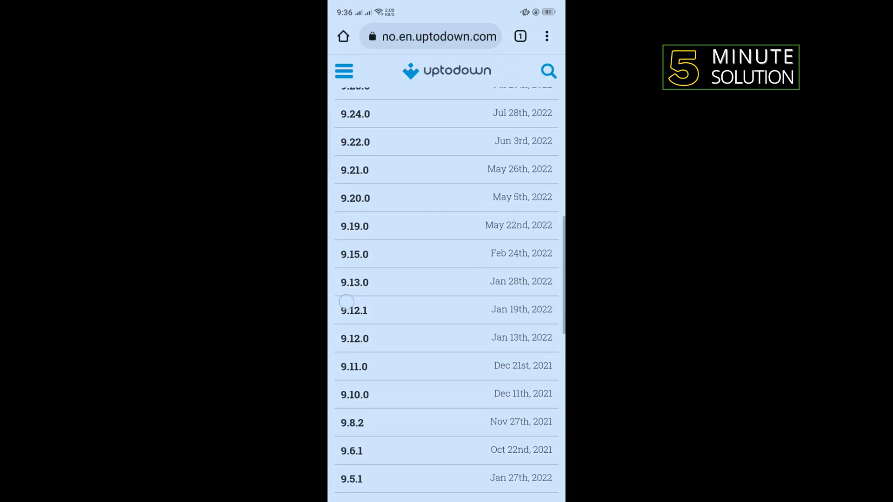
{"action": "scroll", "scroll_direction": "down", "scroll_amount": 3}
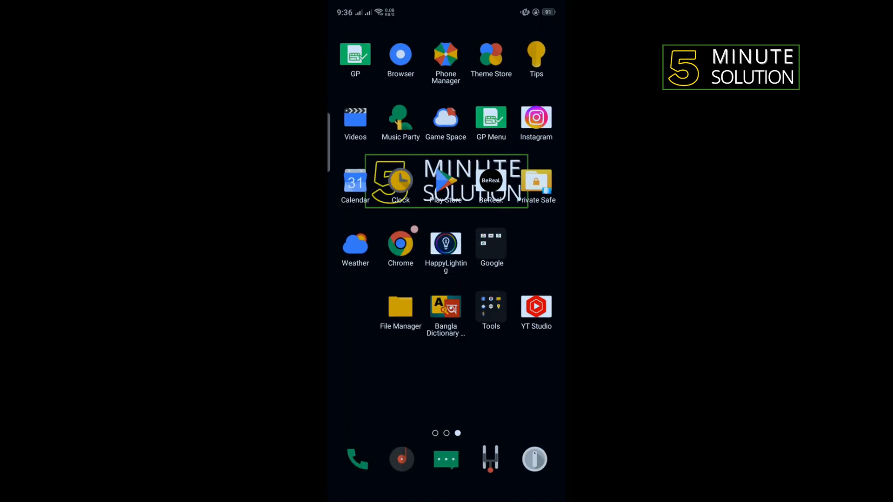
{"action": "scroll", "scroll_direction": "left", "scroll_amount": 3}
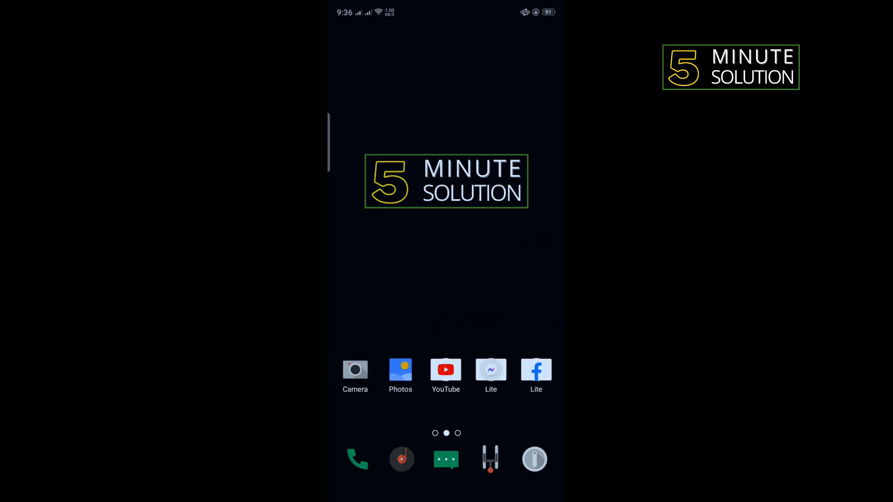